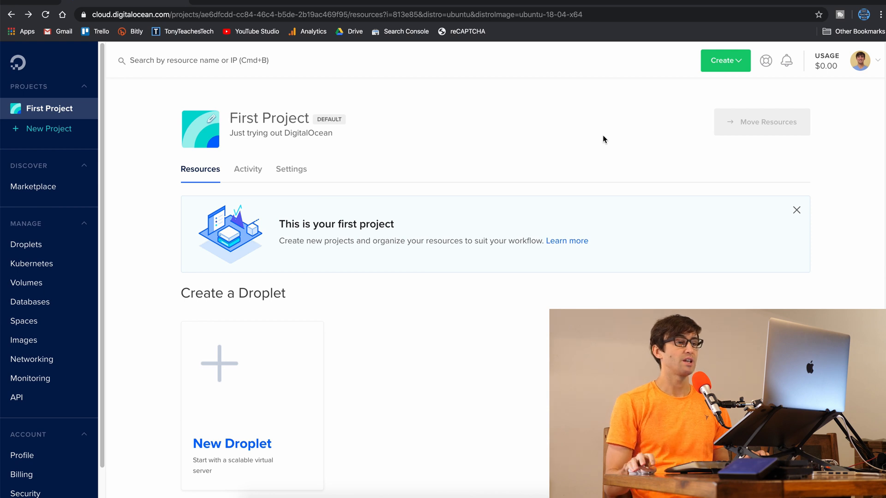
pyautogui.moveTo(735, 55)
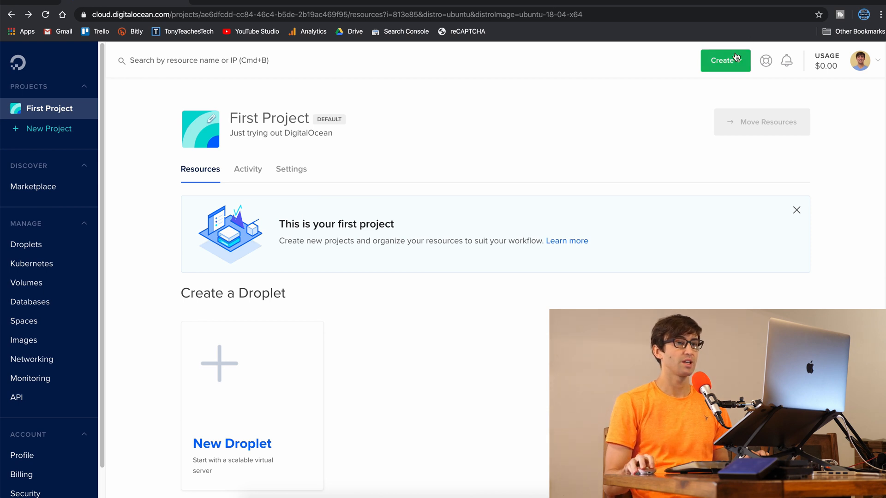
pyautogui.moveTo(253, 414)
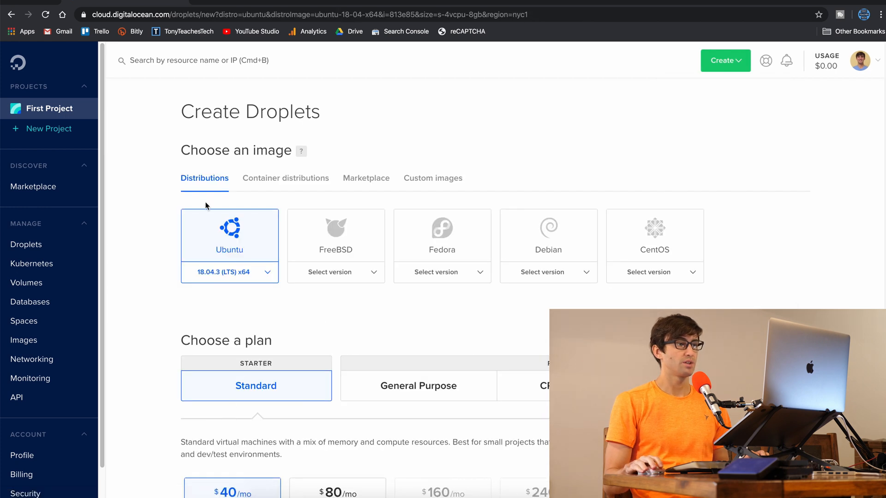
pyautogui.moveTo(270, 168)
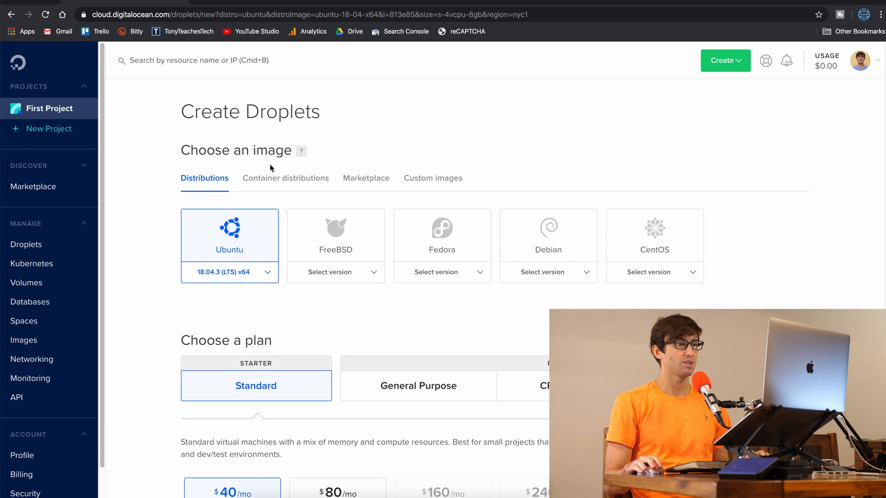
# Review the LAMP on 18.04 Marketplace image's bundled Apache, MySQL and PHP packages, then select it.
pyautogui.click(365, 178)
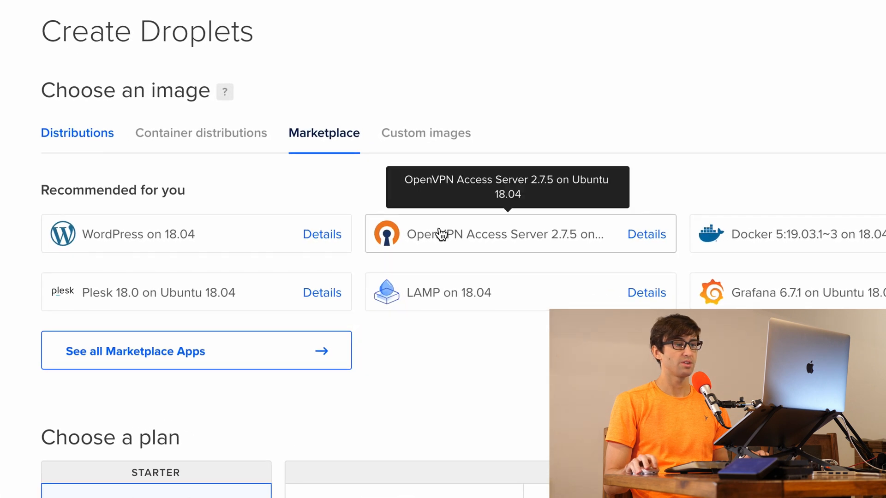
pyautogui.moveTo(472, 305)
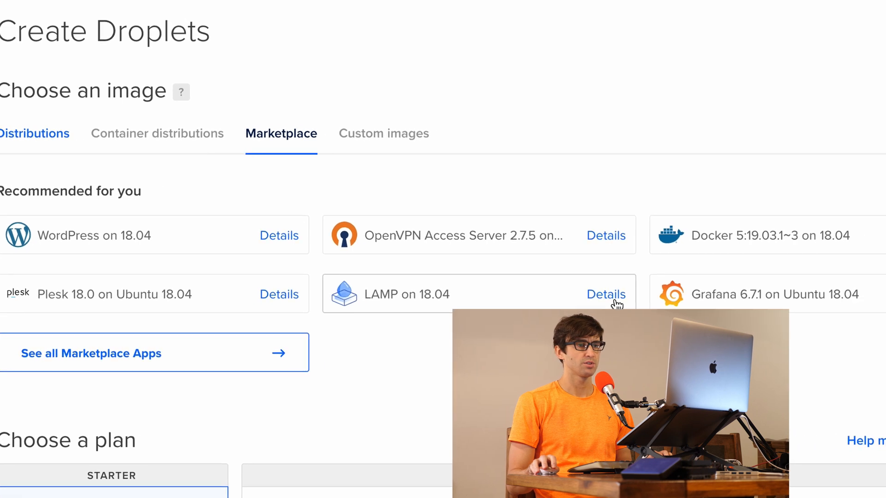
pyautogui.click(605, 294)
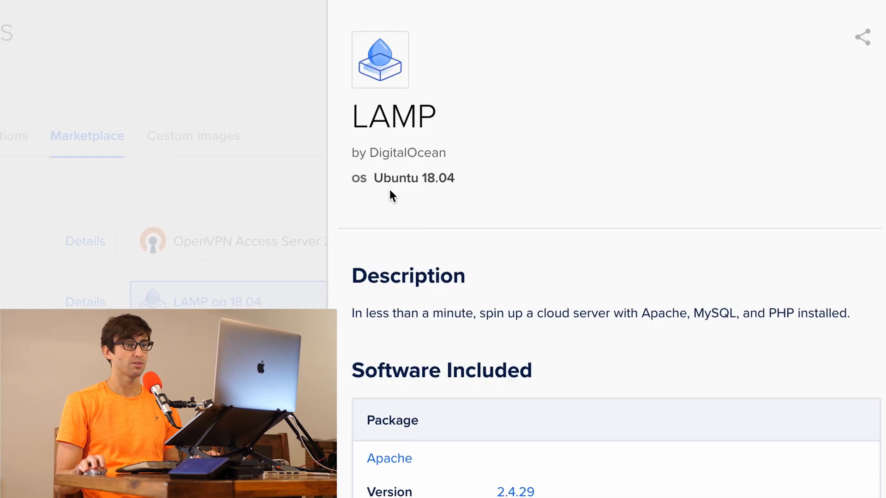
pyautogui.scroll(-3)
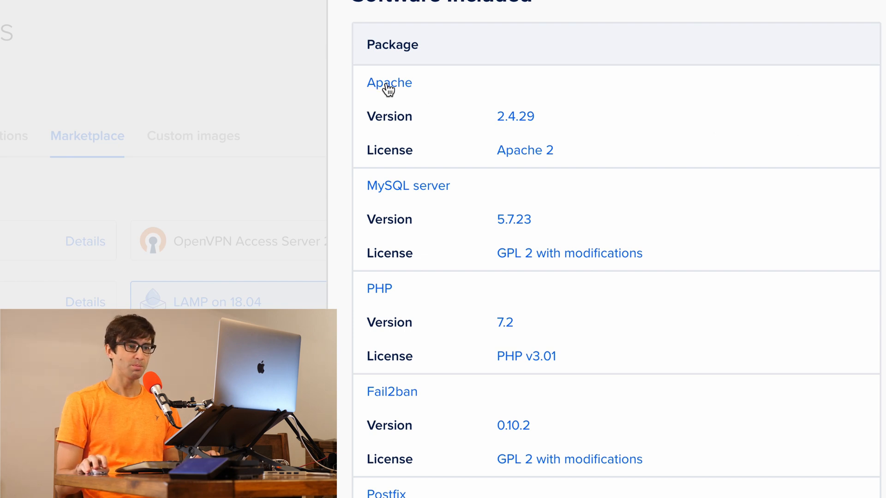
pyautogui.moveTo(387, 302)
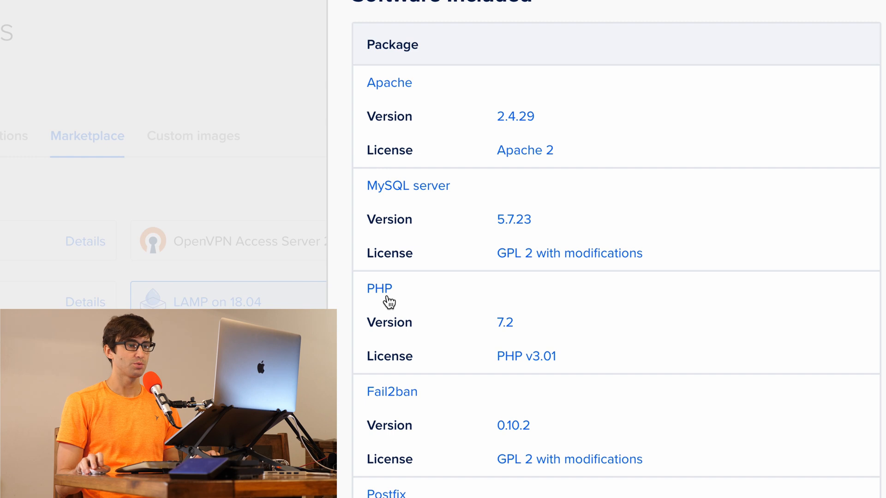
pyautogui.scroll(3)
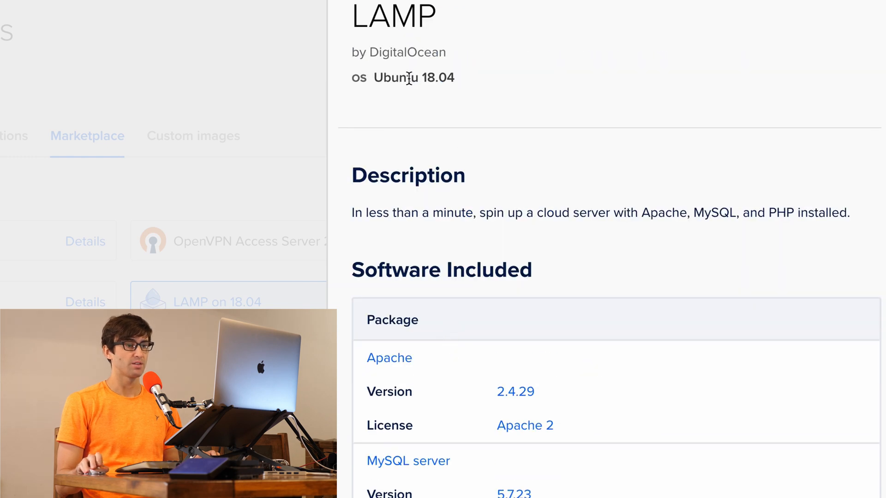
pyautogui.scroll(-3)
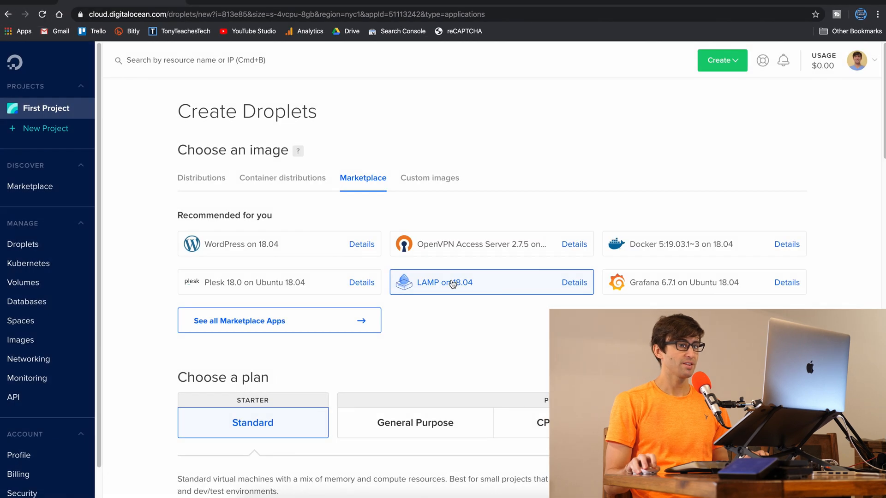
# Compare Standard, General Purpose and Memory-Optimized plans, then pick CPU-Optimized $40/mo (4 GB, 2 CPUs).
pyautogui.scroll(-3)
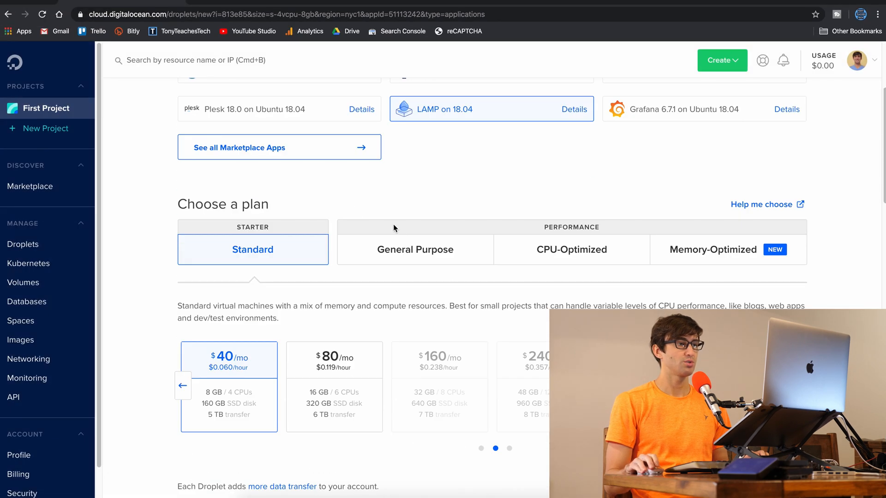
pyautogui.scroll(-3)
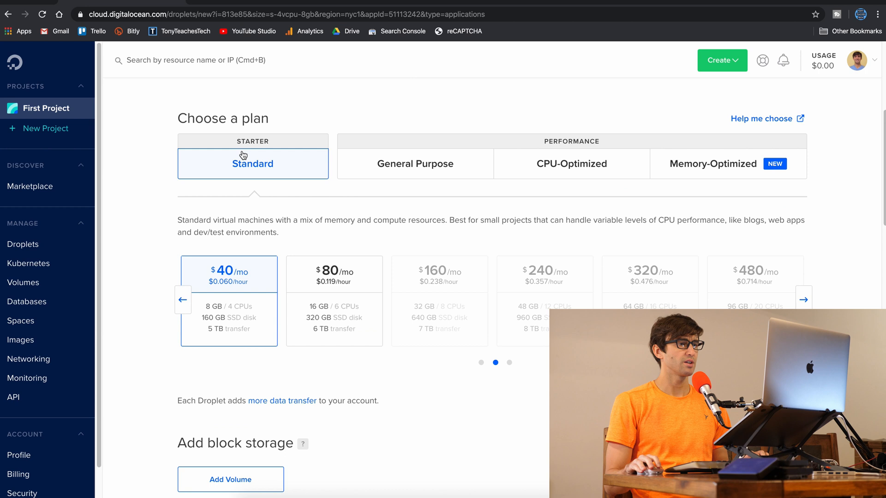
pyautogui.moveTo(173, 305)
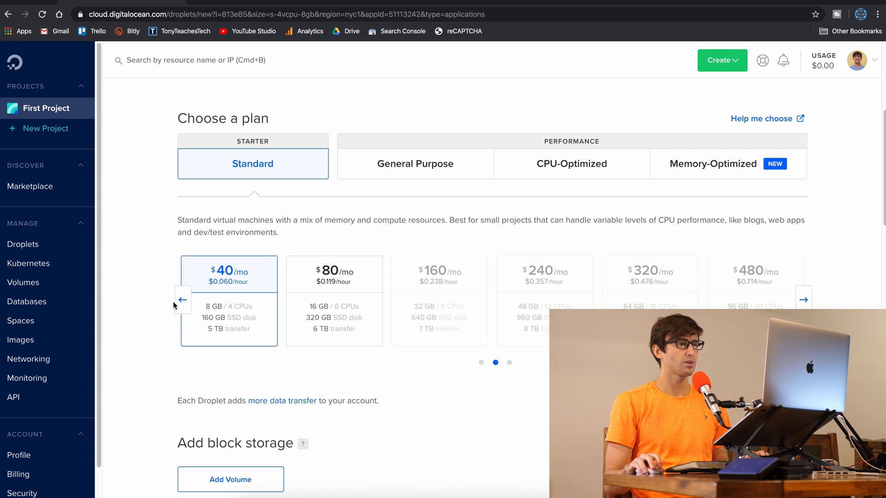
pyautogui.click(182, 299)
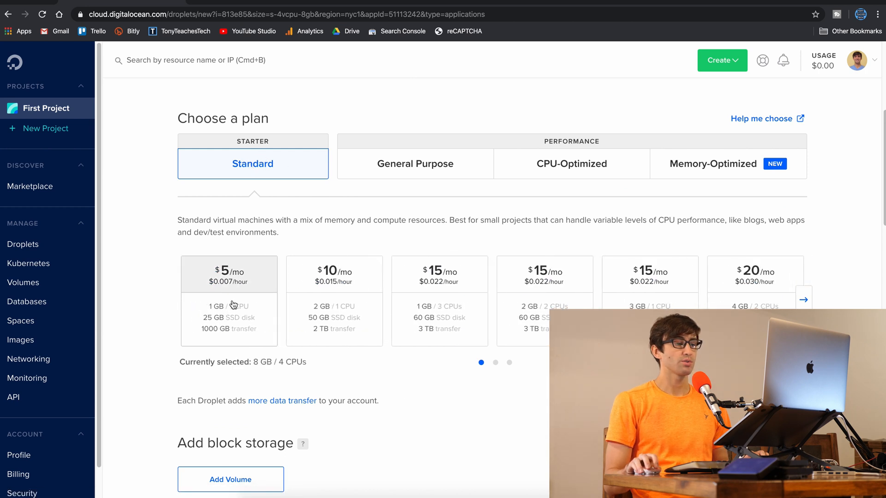
pyautogui.moveTo(370, 249)
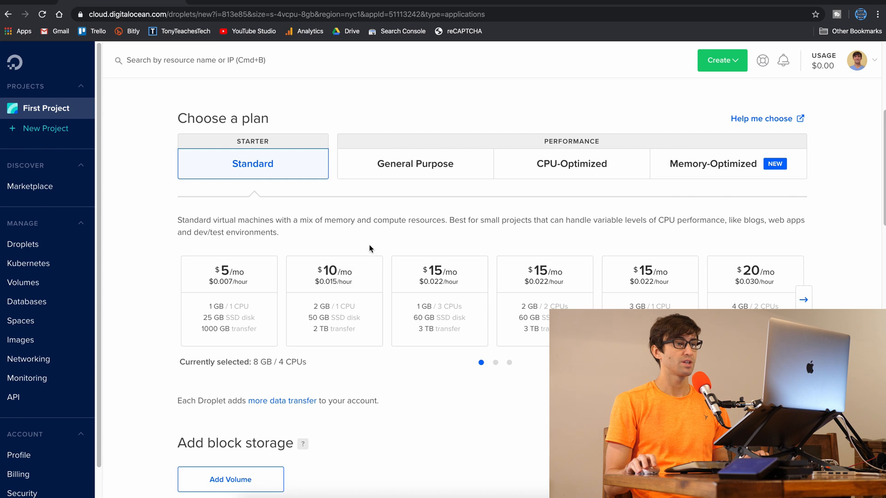
pyautogui.moveTo(328, 203)
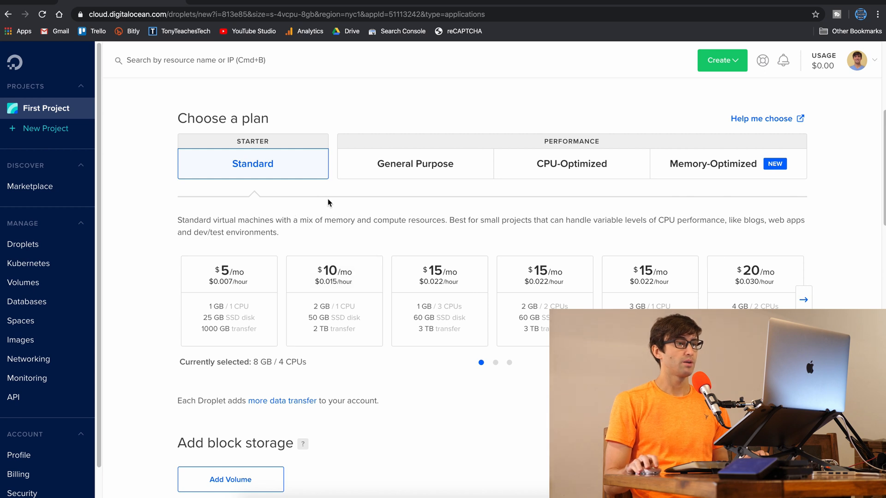
pyautogui.moveTo(405, 172)
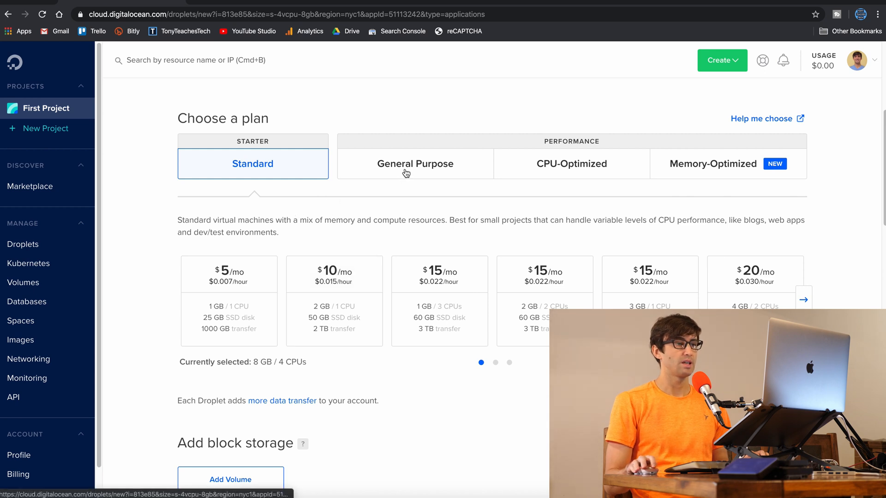
pyautogui.click(571, 163)
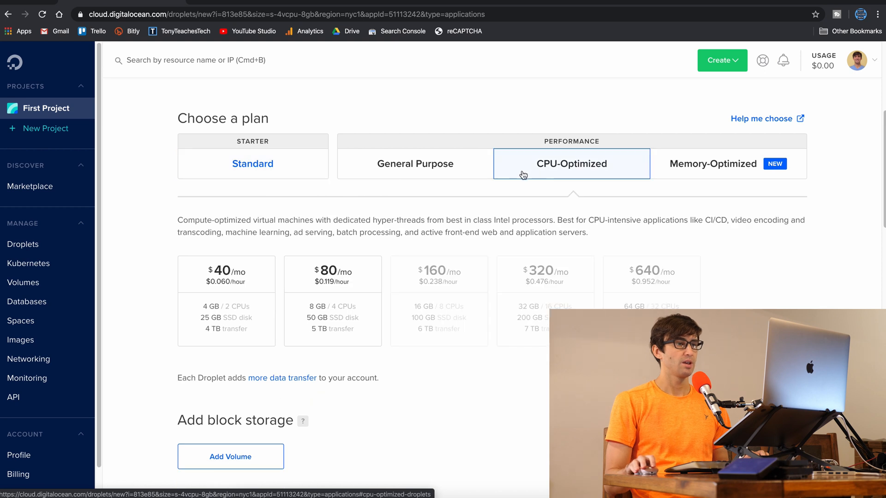
pyautogui.click(415, 163)
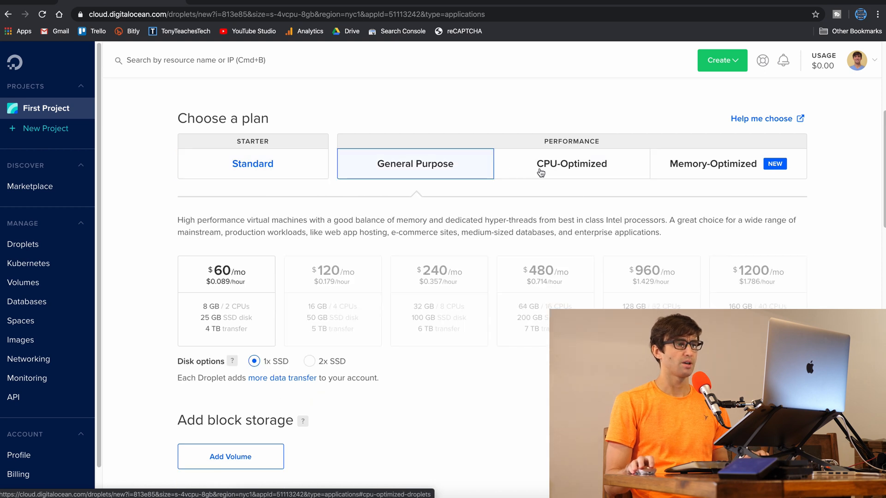
pyautogui.click(571, 164)
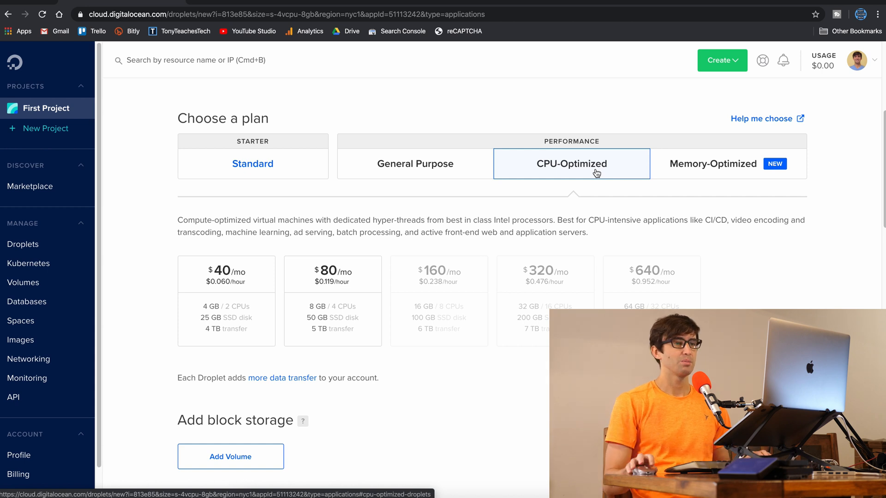
pyautogui.click(712, 163)
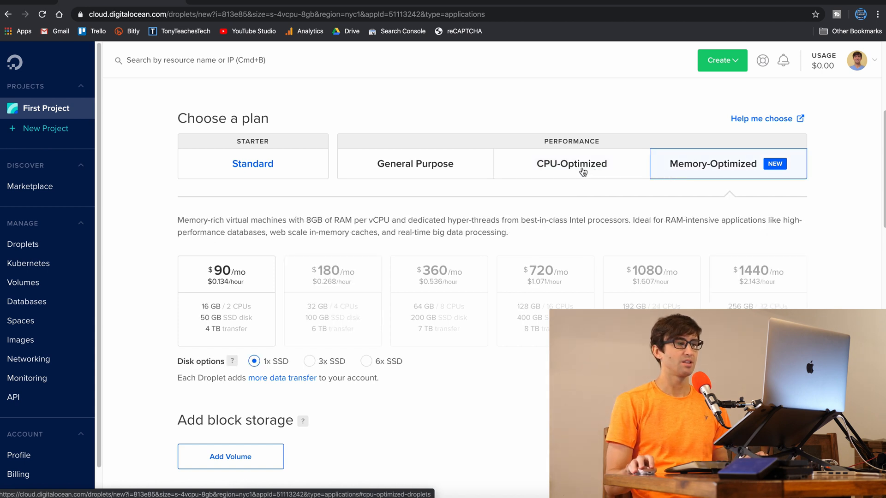
pyautogui.click(571, 163)
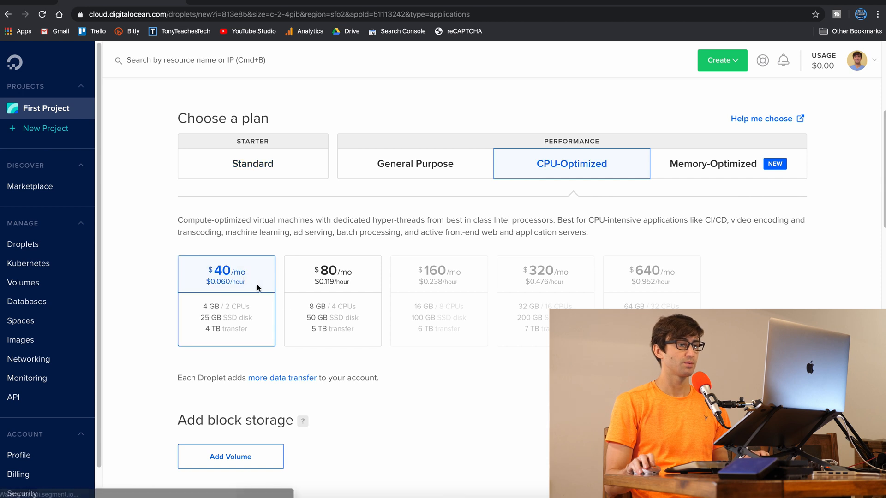
pyautogui.scroll(-3)
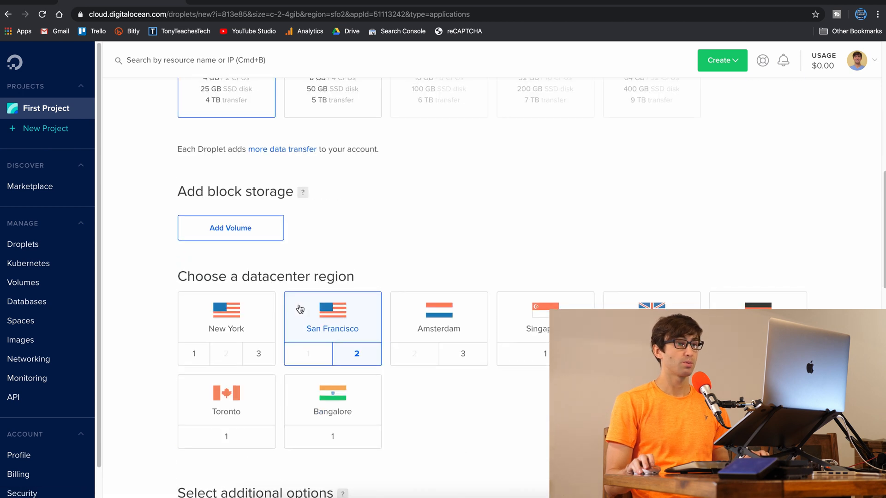
pyautogui.scroll(3)
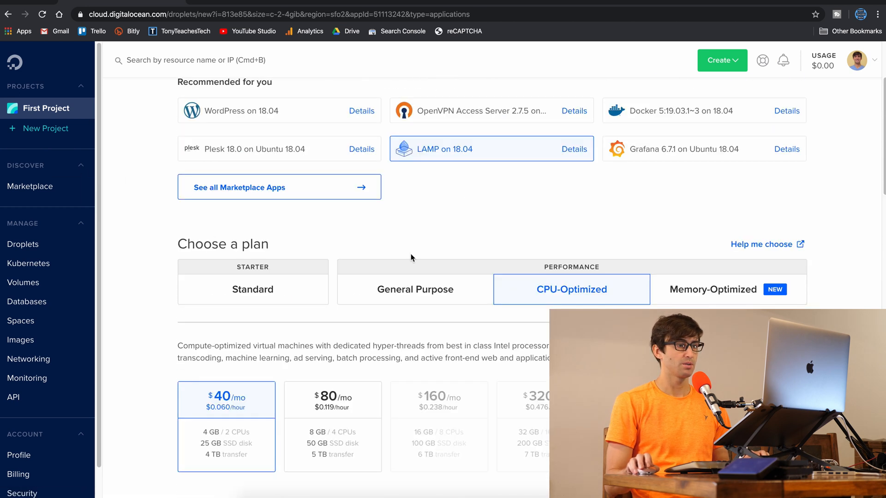
pyautogui.scroll(-3)
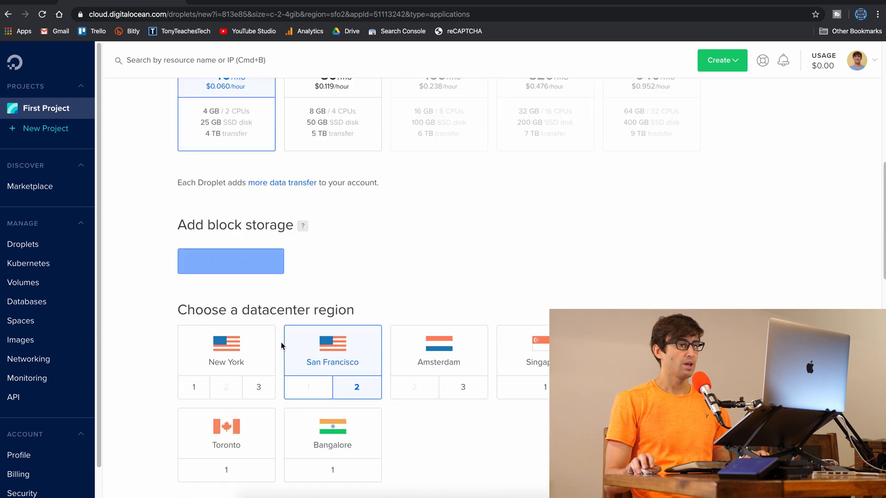
pyautogui.scroll(-3)
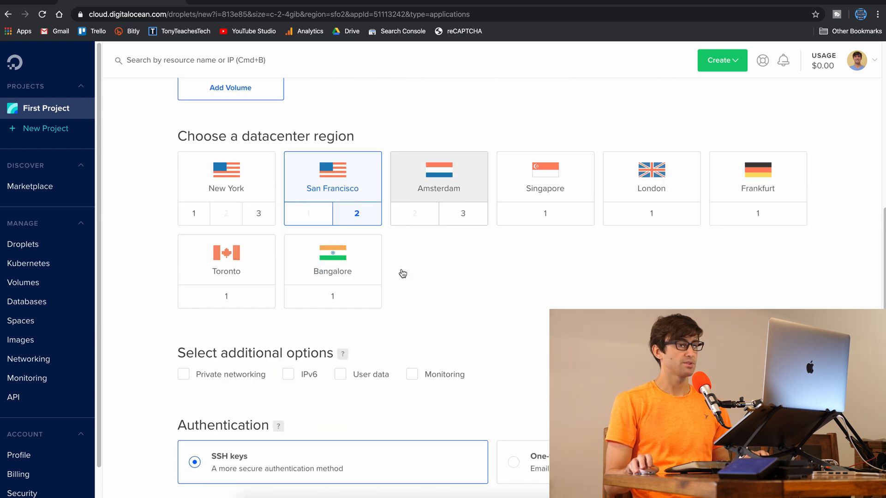
pyautogui.scroll(-3)
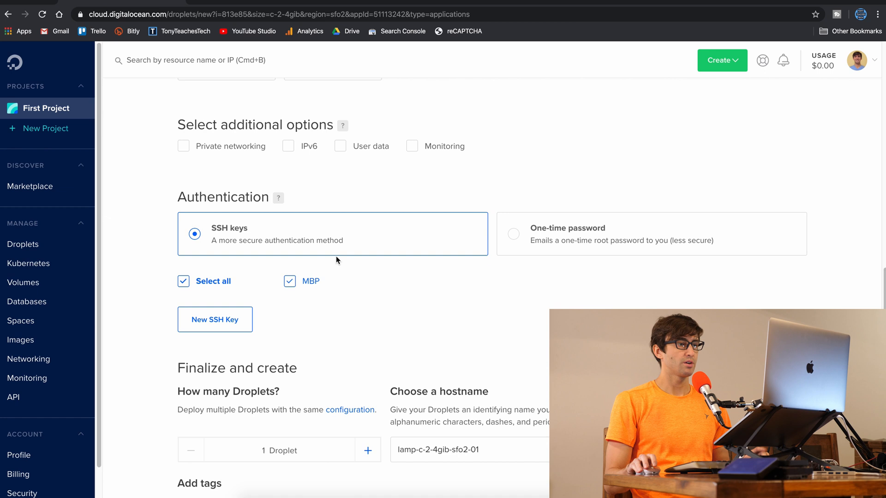
pyautogui.moveTo(278, 237)
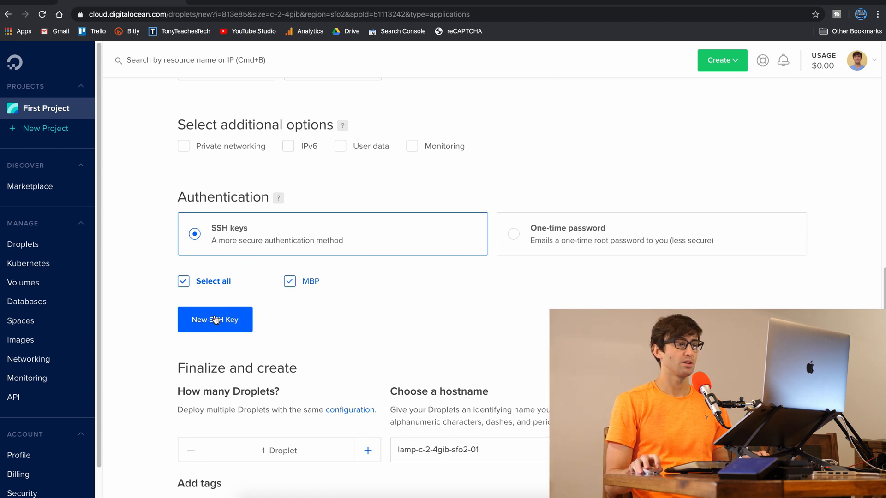
pyautogui.moveTo(217, 293)
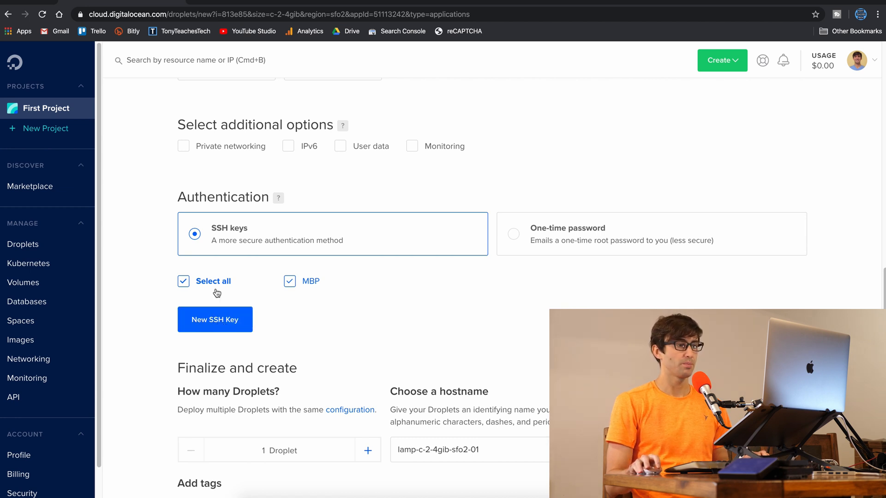
pyautogui.scroll(-3)
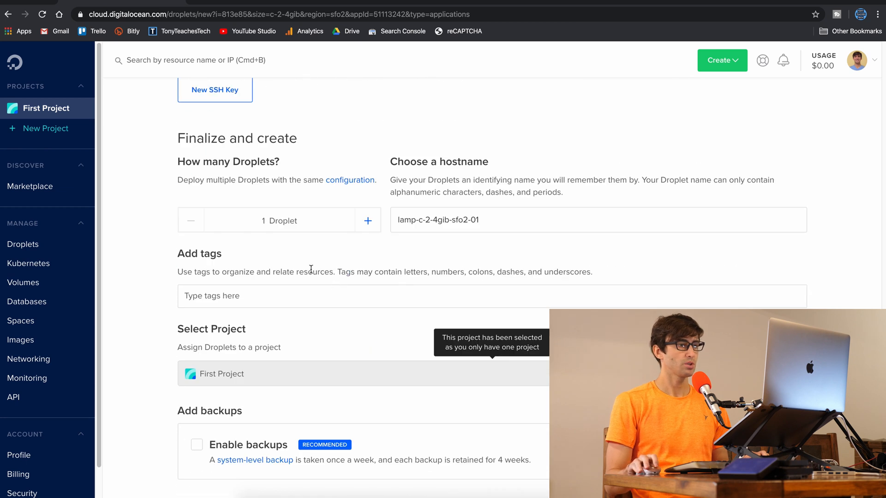
pyautogui.moveTo(335, 264)
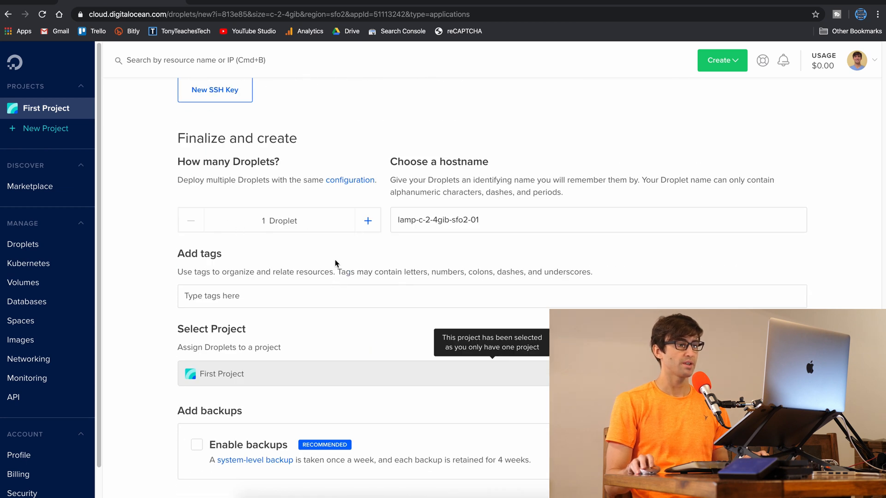
pyautogui.scroll(-3)
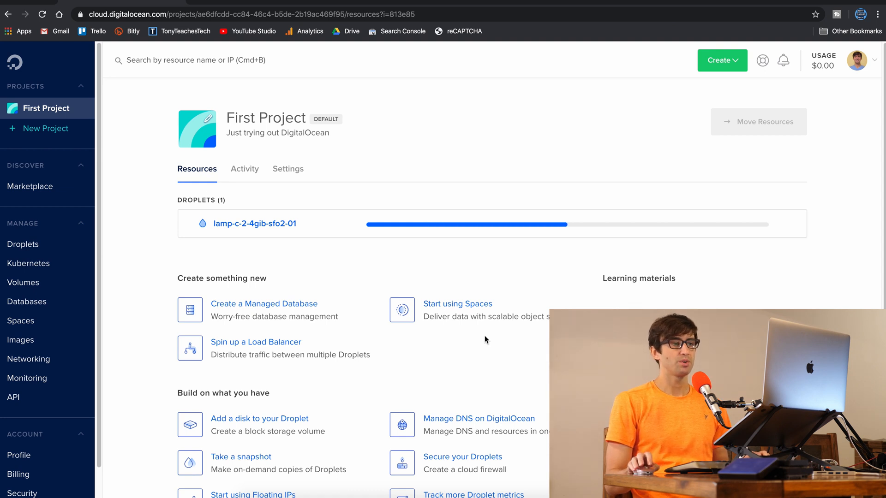
pyautogui.moveTo(574, 225)
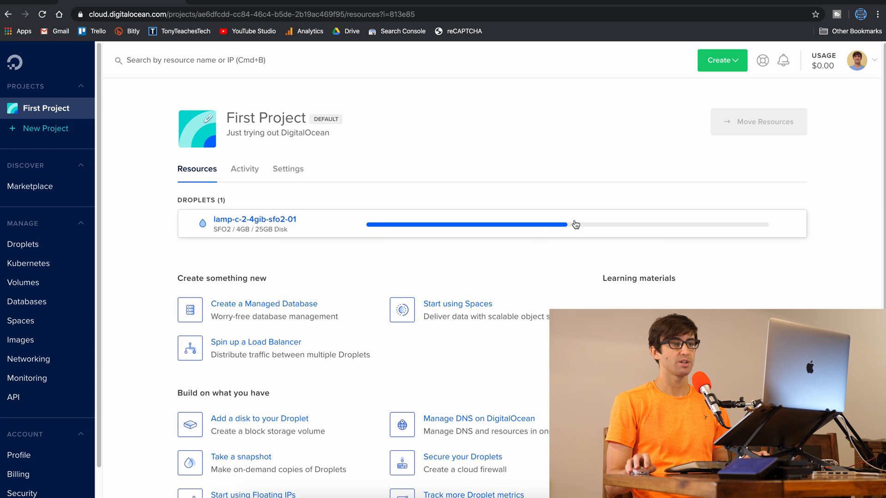
pyautogui.moveTo(777, 227)
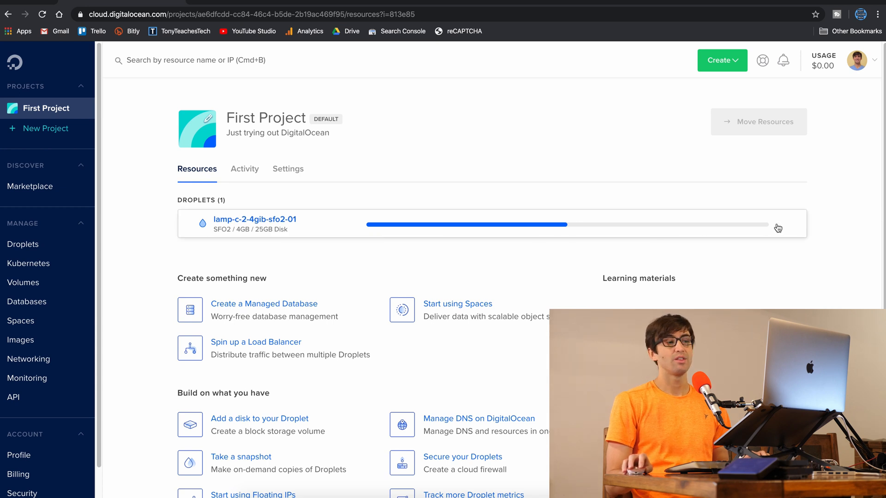
pyautogui.moveTo(439, 187)
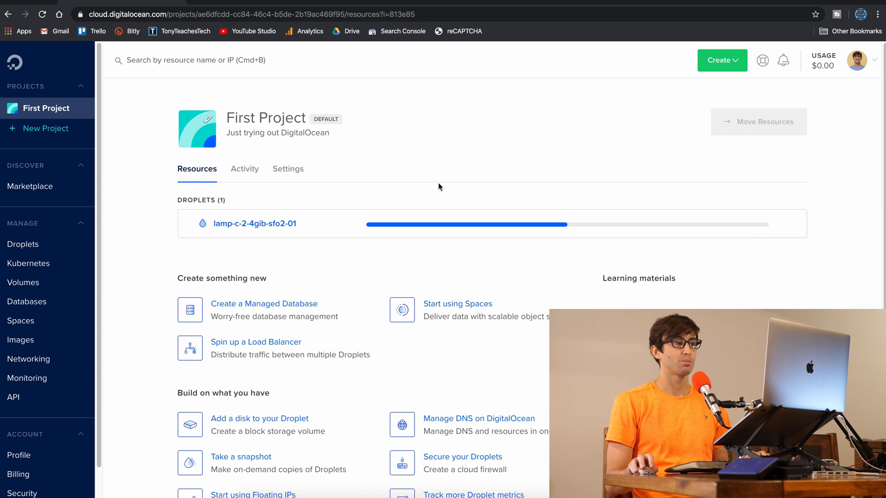
pyautogui.moveTo(382, 186)
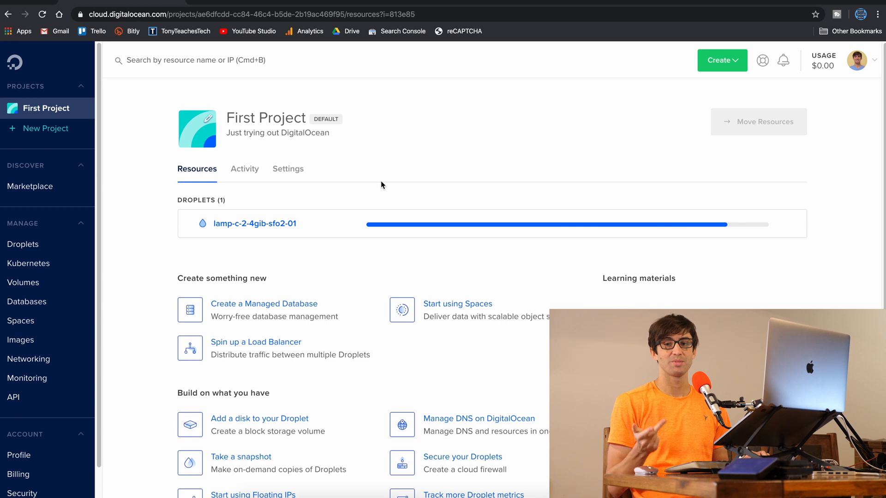
pyautogui.moveTo(326, 222)
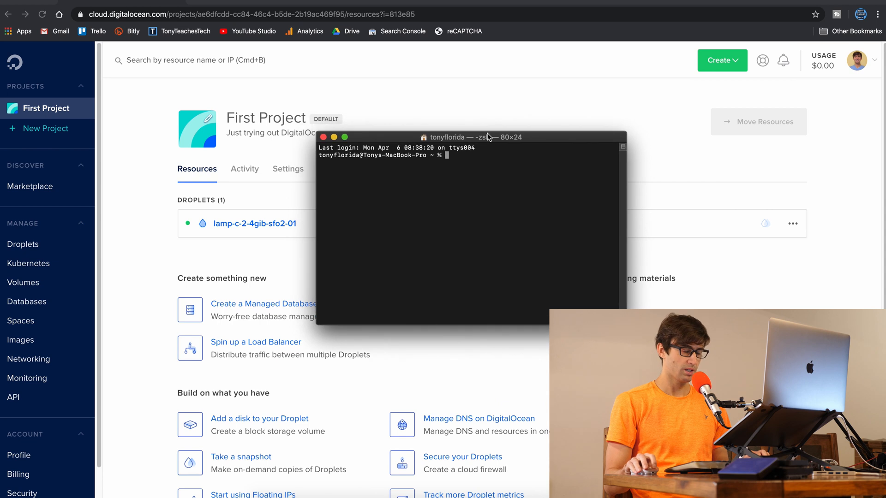
pyautogui.write('ssh')
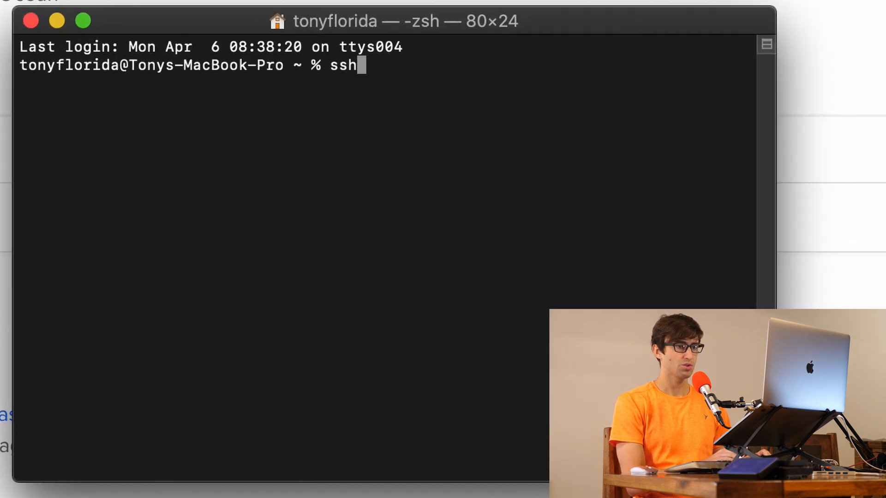
pyautogui.write('root@')
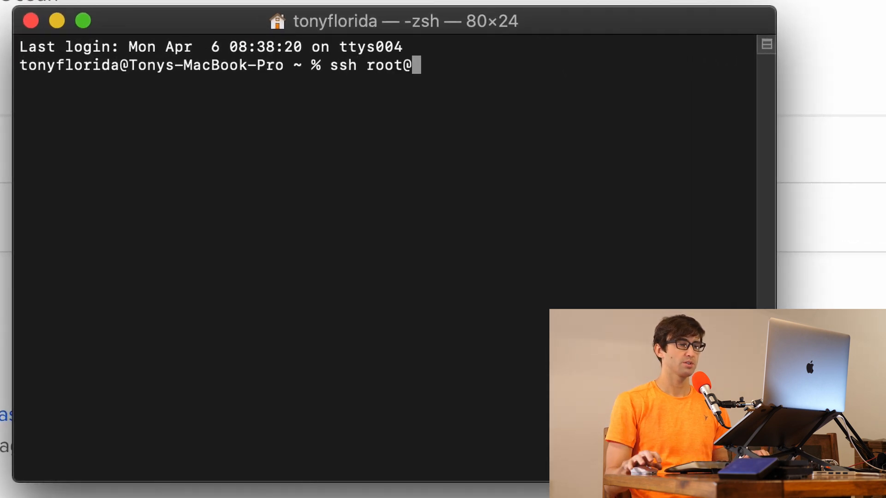
pyautogui.write('138.68.225.125')
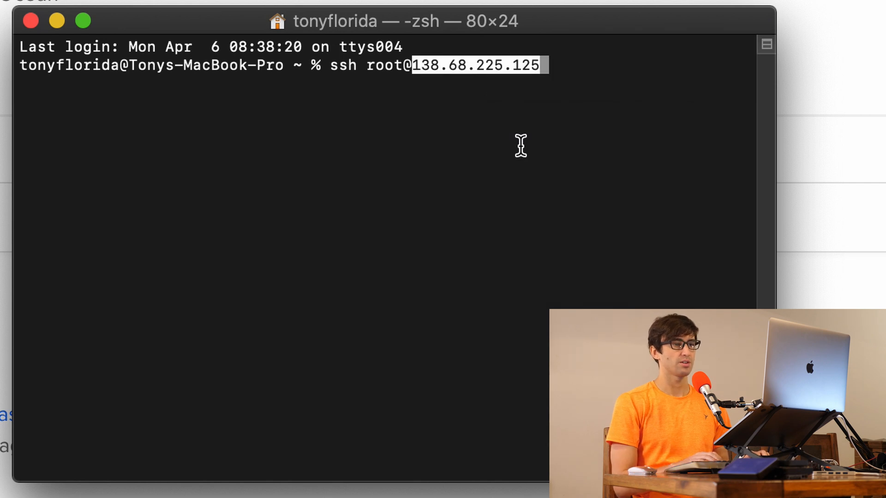
pyautogui.press('Return')
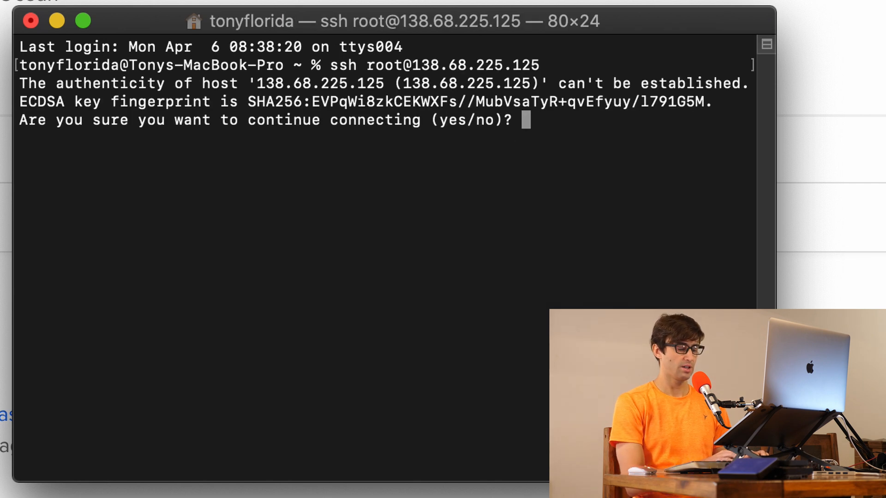
# Answer 'yes' to trust the host and log in as root on lamp-c-2-4gib-sfo2-01.
pyautogui.write('yes')
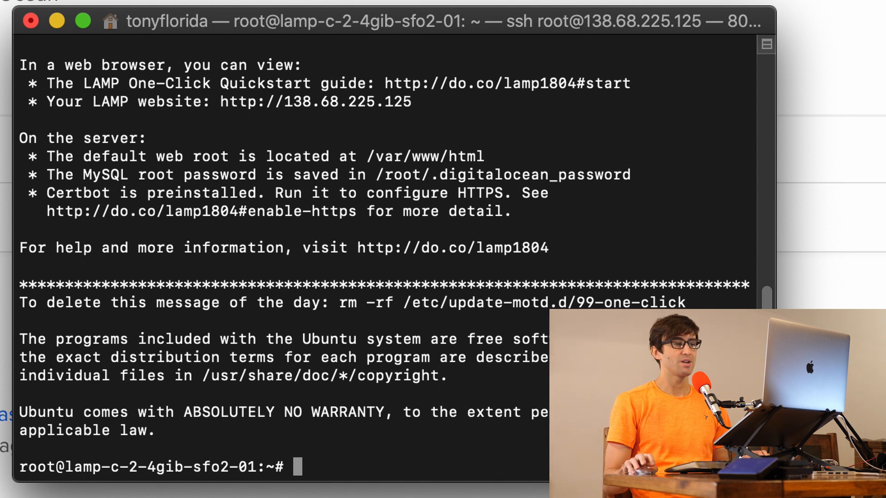
pyautogui.moveTo(608, 126)
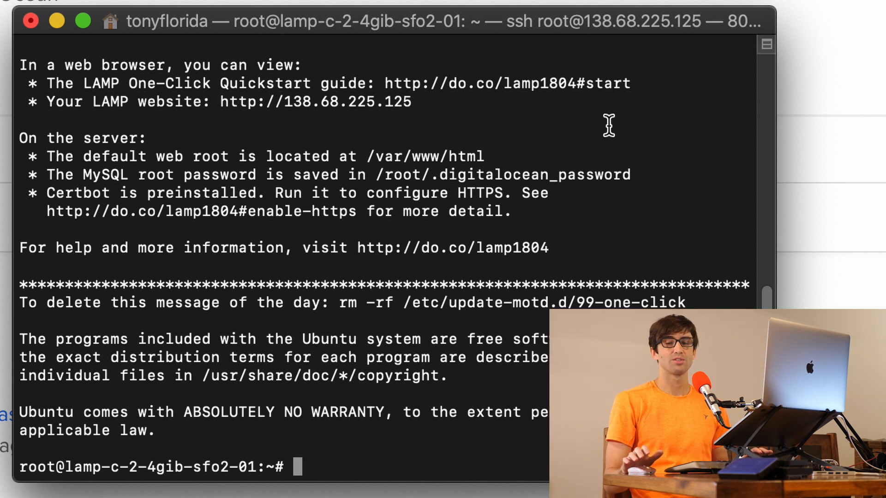